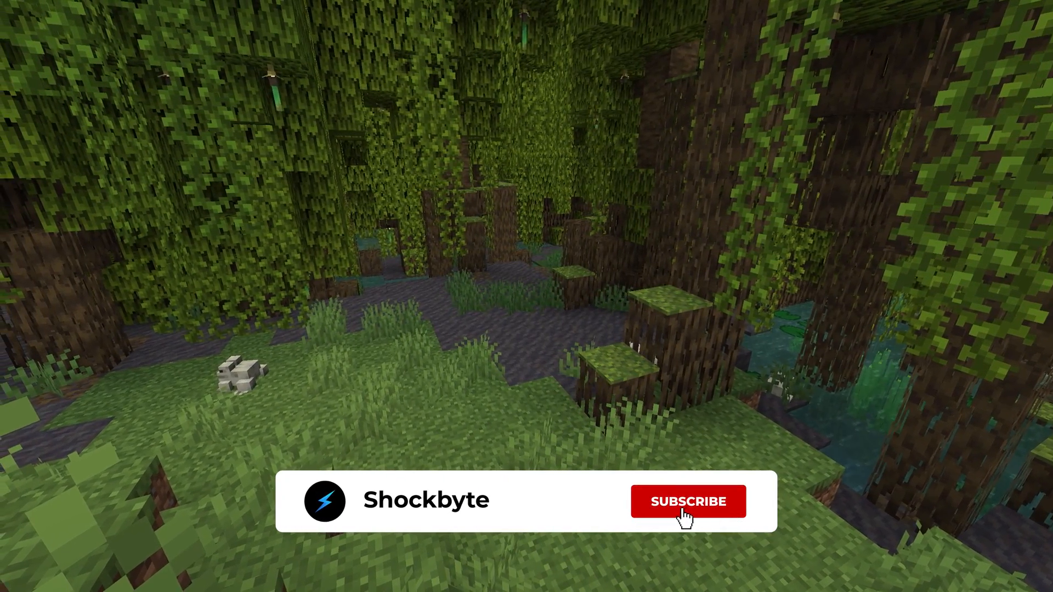
- Show the Java Edition installations list with Latest snapshot, Latest release and 1.19 entries
click(688, 501)
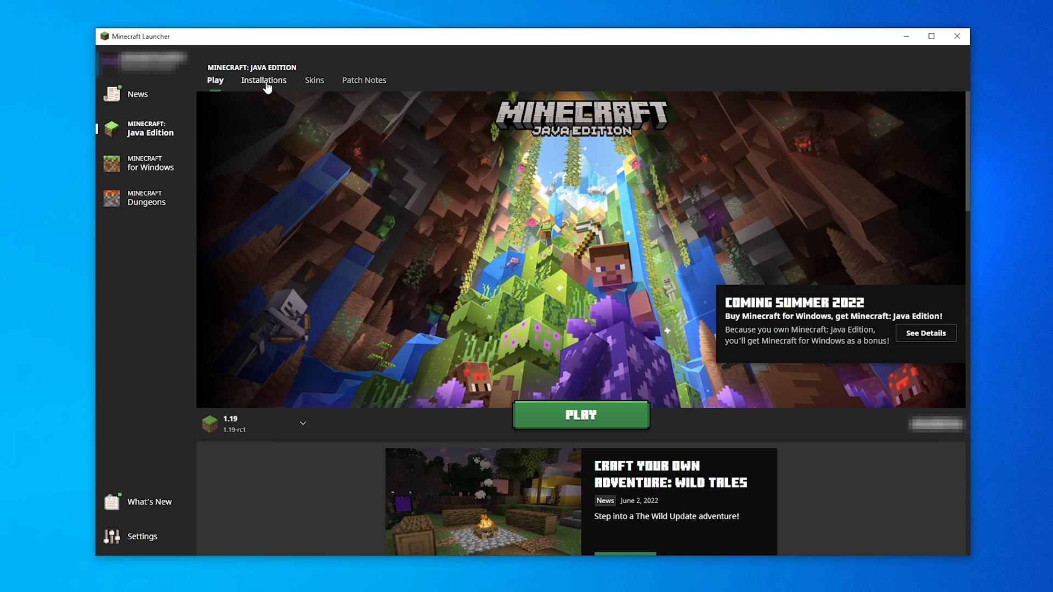
click(263, 80)
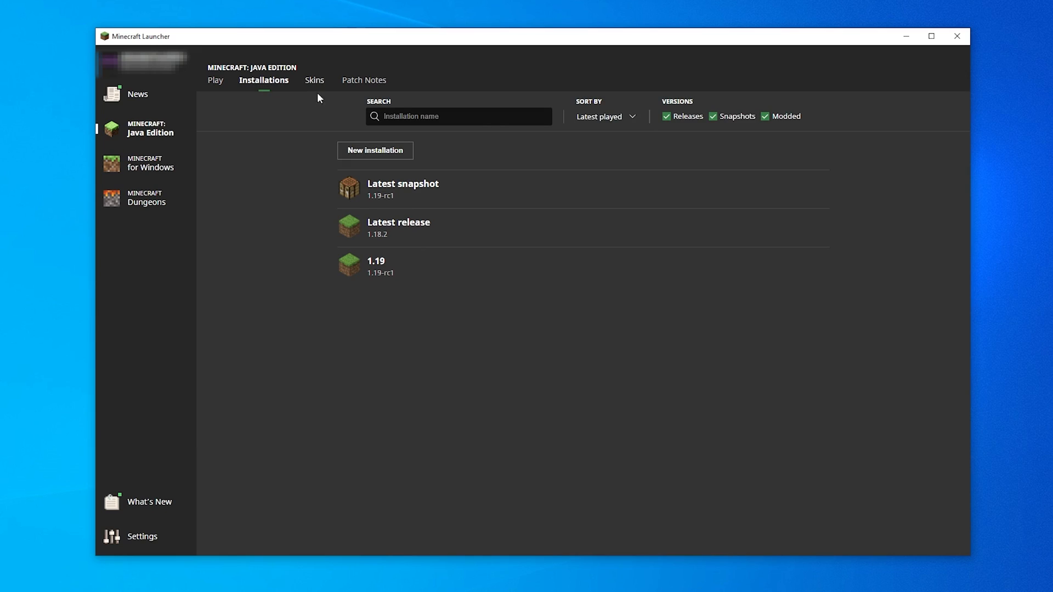
- Create a new installation named 'tutorial' on Latest release 1.18.2
click(375, 150)
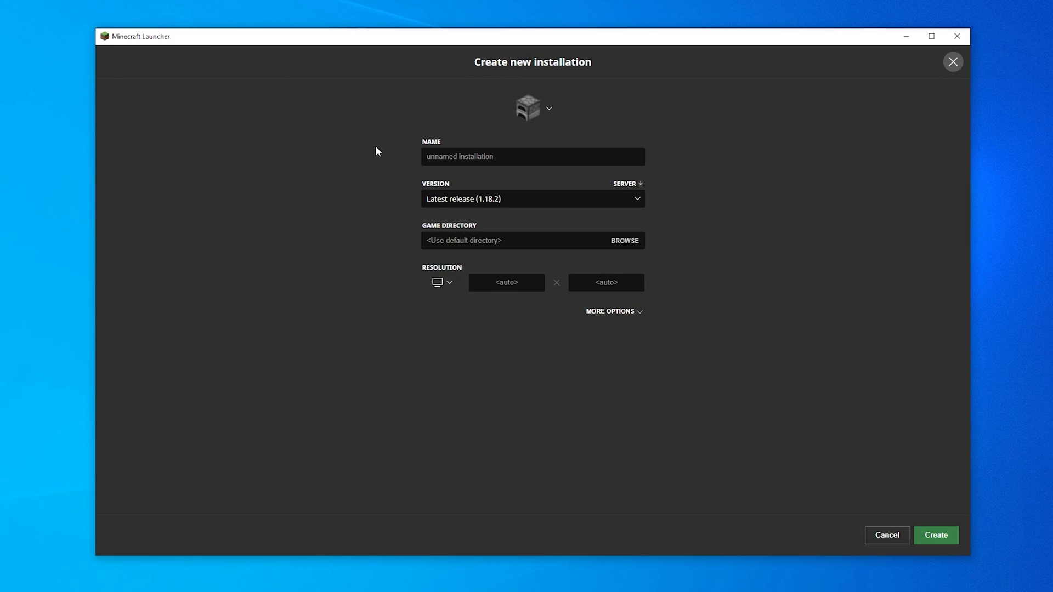
click(532, 157)
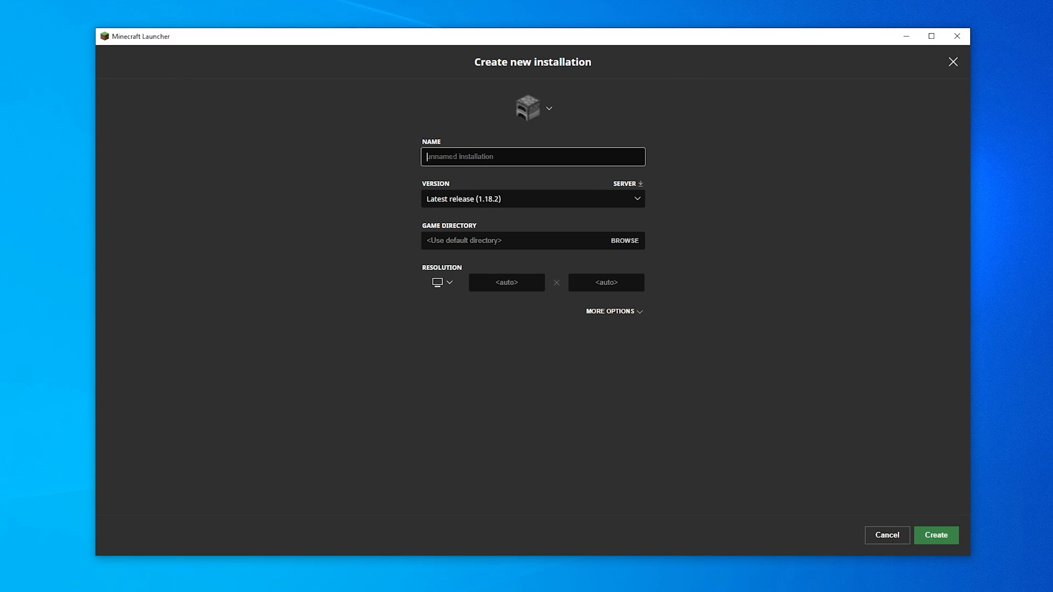
text(tutorial)
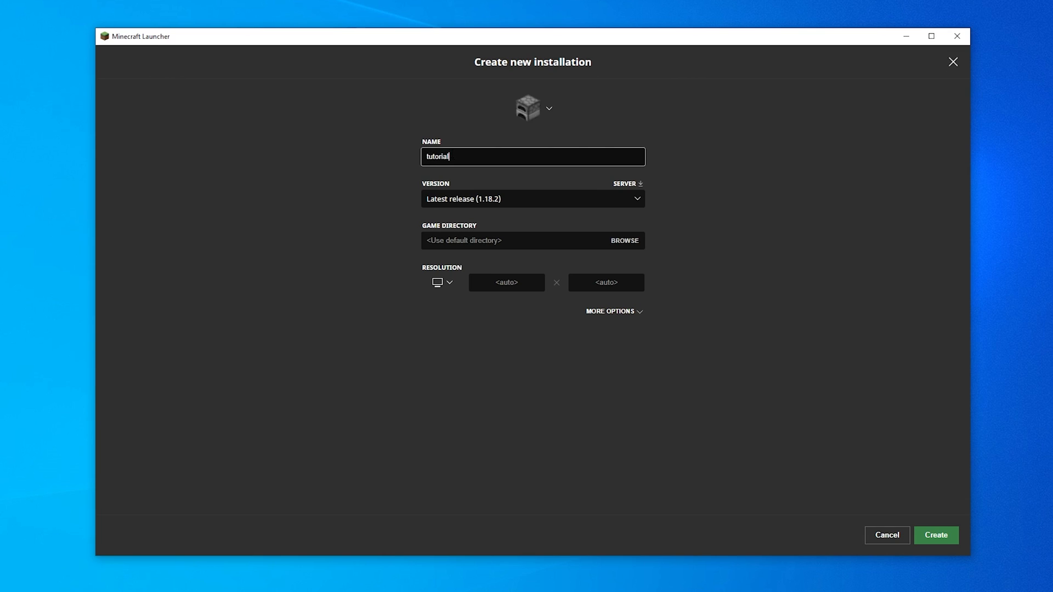
click(531, 198)
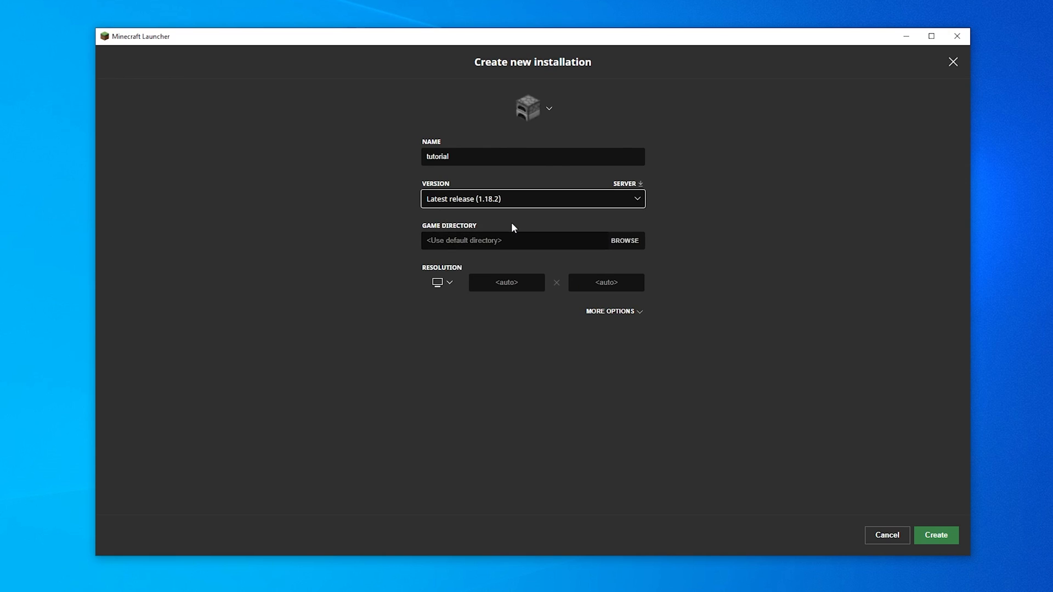
mouse_move(700, 291)
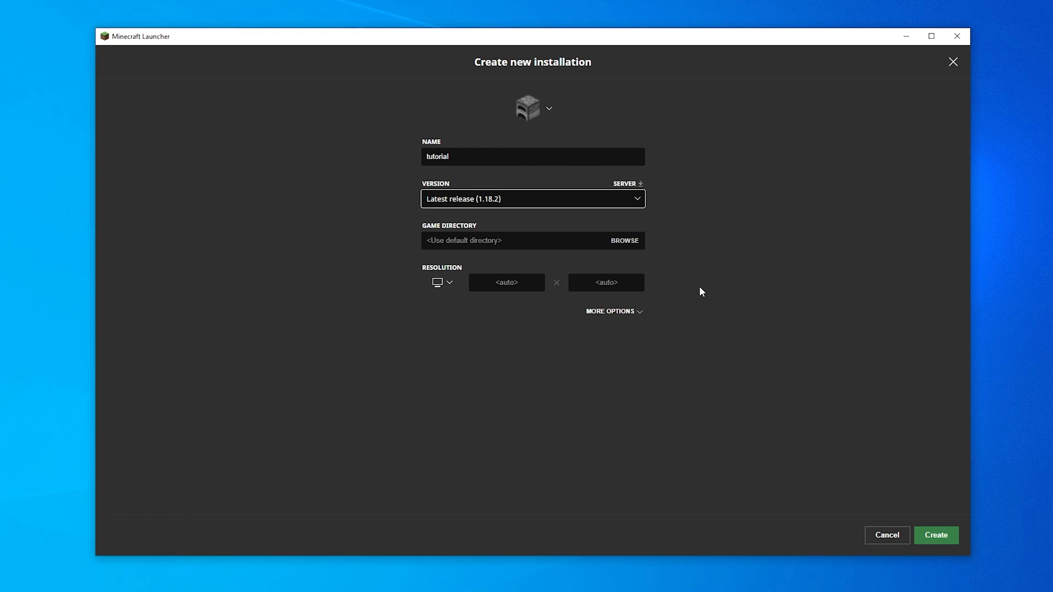
click(935, 535)
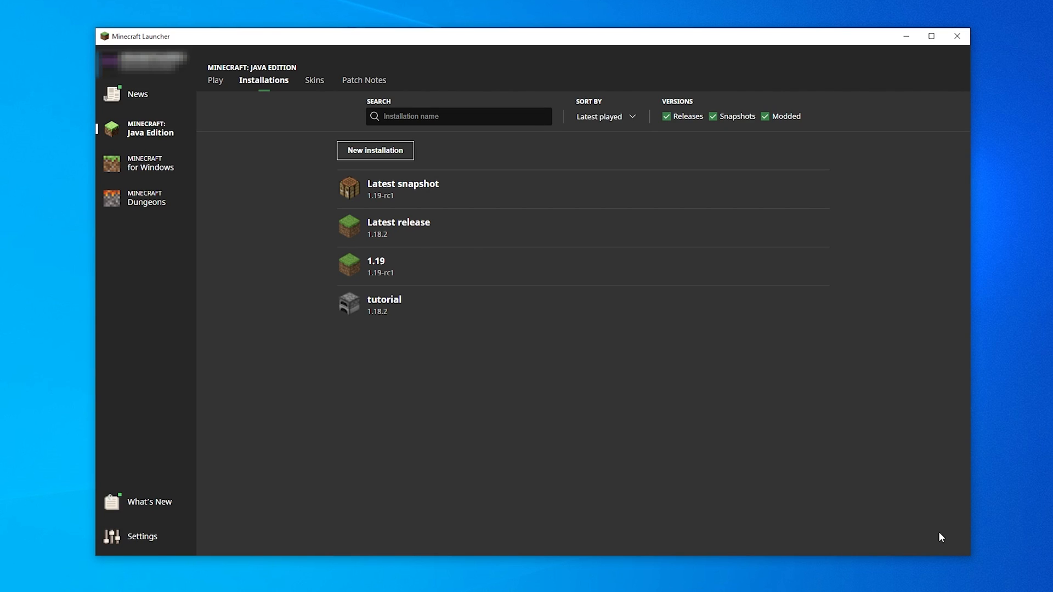
mouse_move(360, 139)
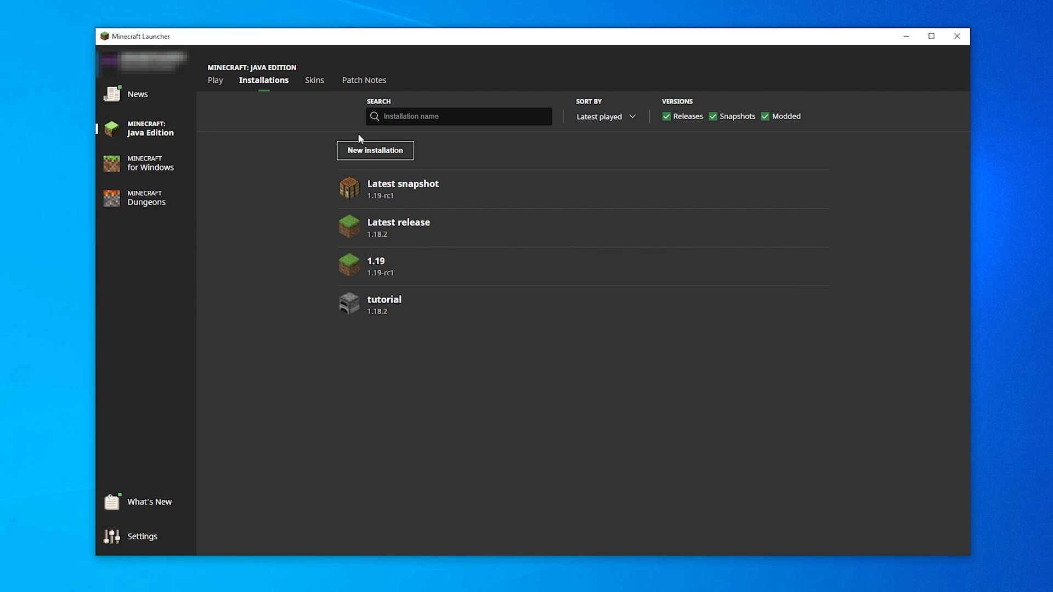
- On the Play page, choose the tutorial 1.18.2 installation and start launching it
click(215, 80)
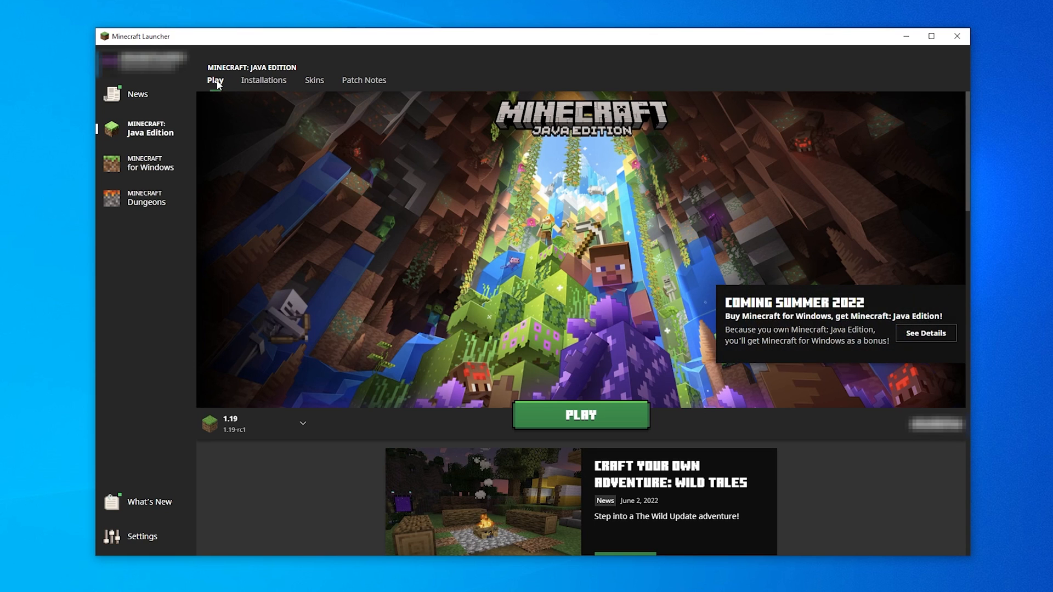
mouse_move(409, 322)
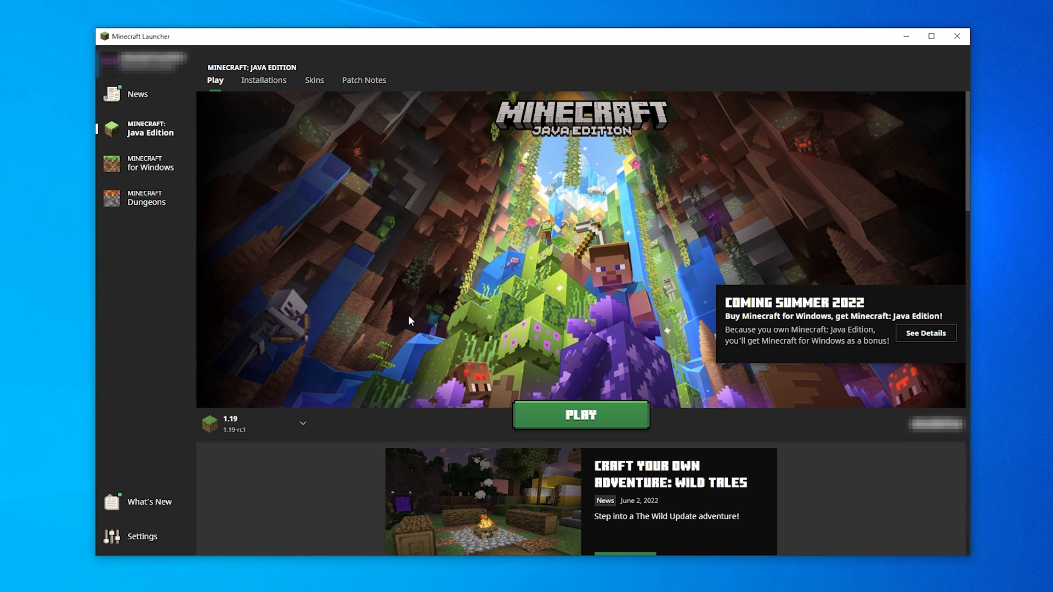
click(303, 423)
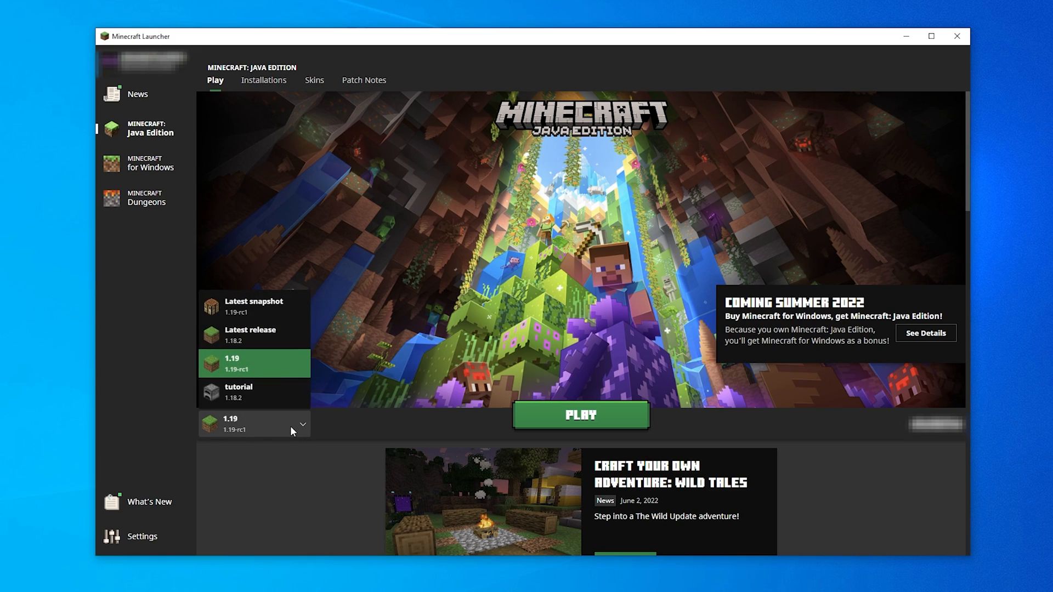
click(253, 391)
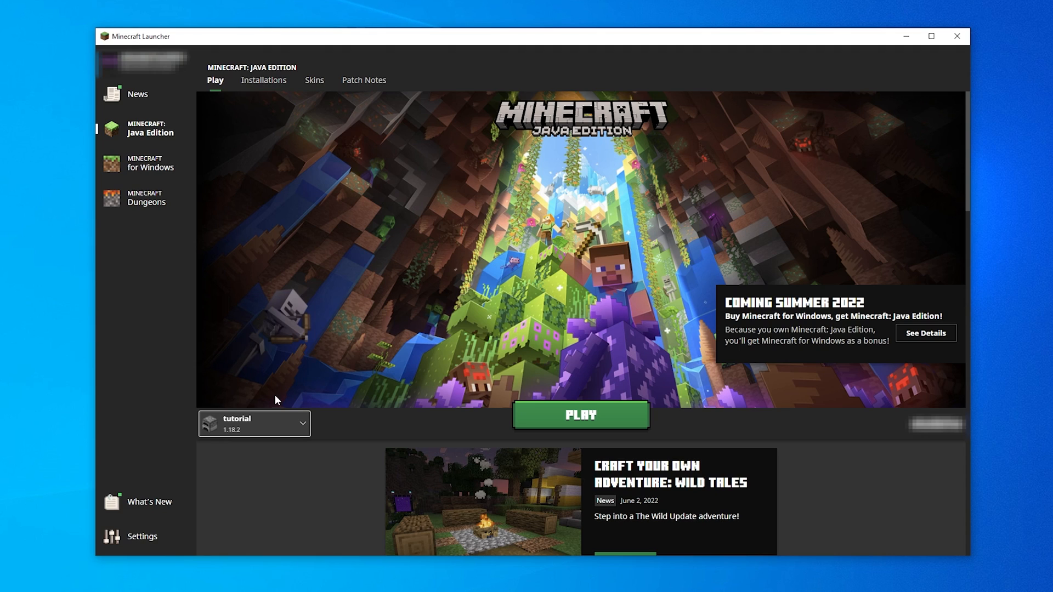
click(579, 415)
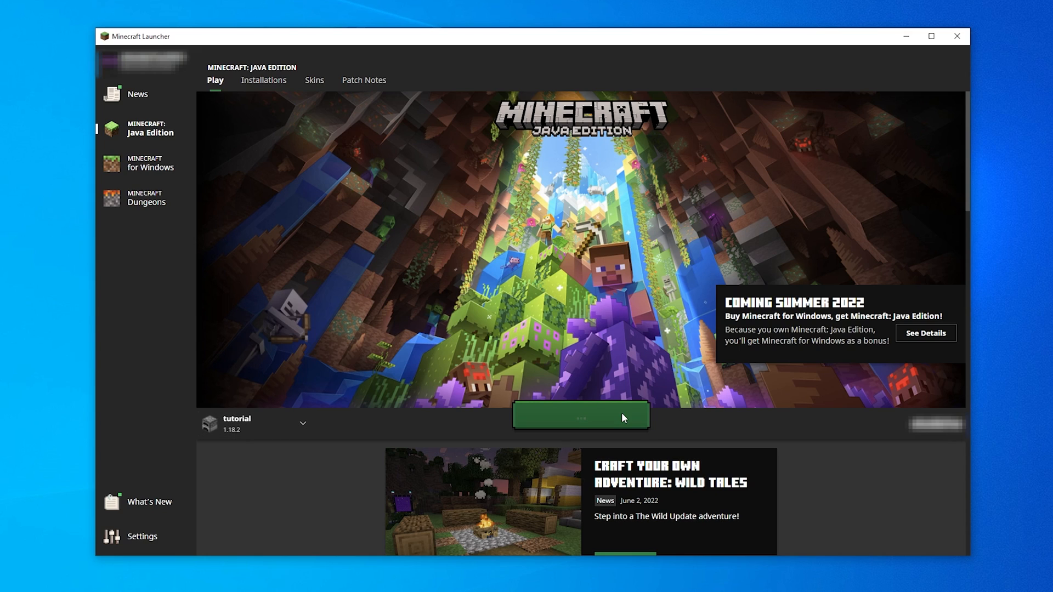
- Launch the game so Minecraft 1.18.2 opens to the Mojang Studios loading screen
click(579, 414)
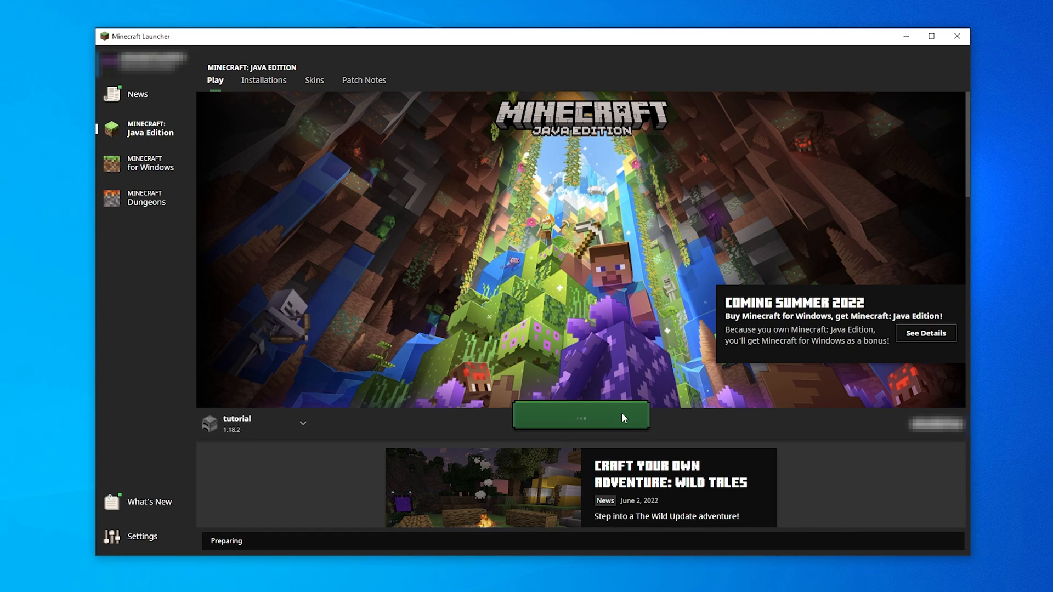
click(579, 415)
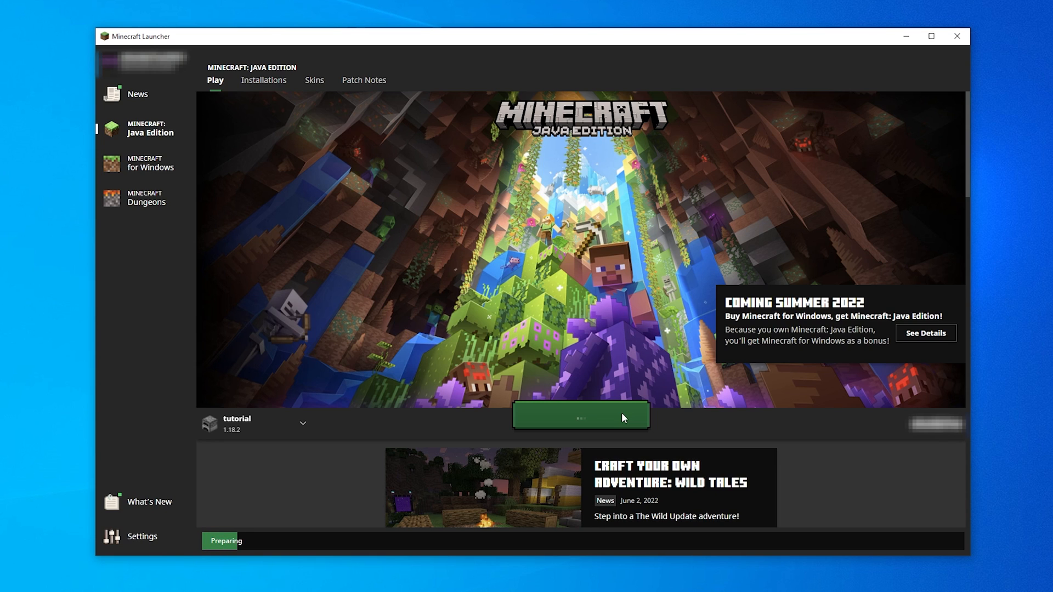
click(579, 414)
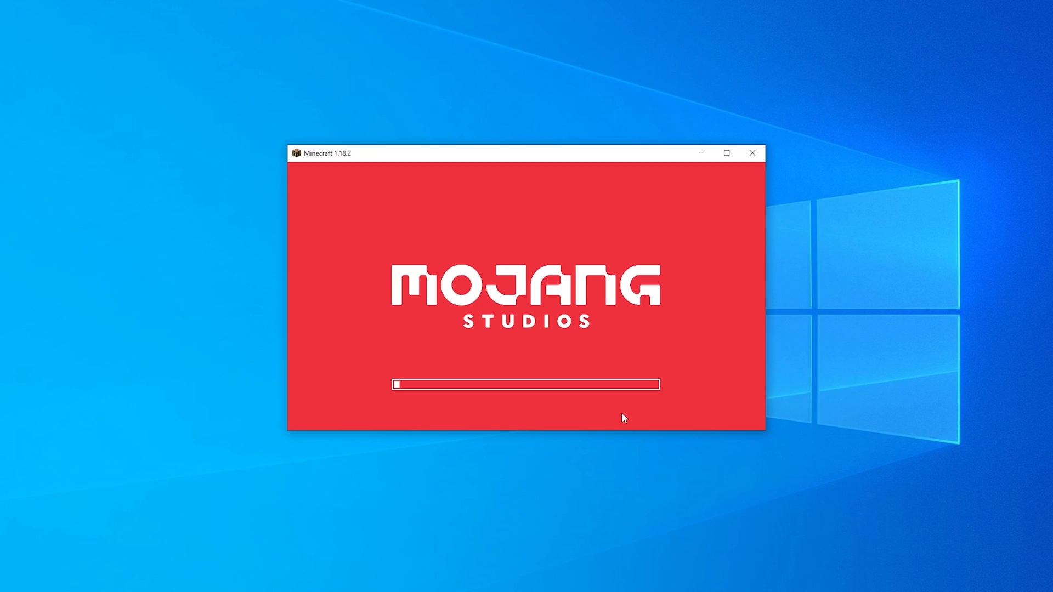